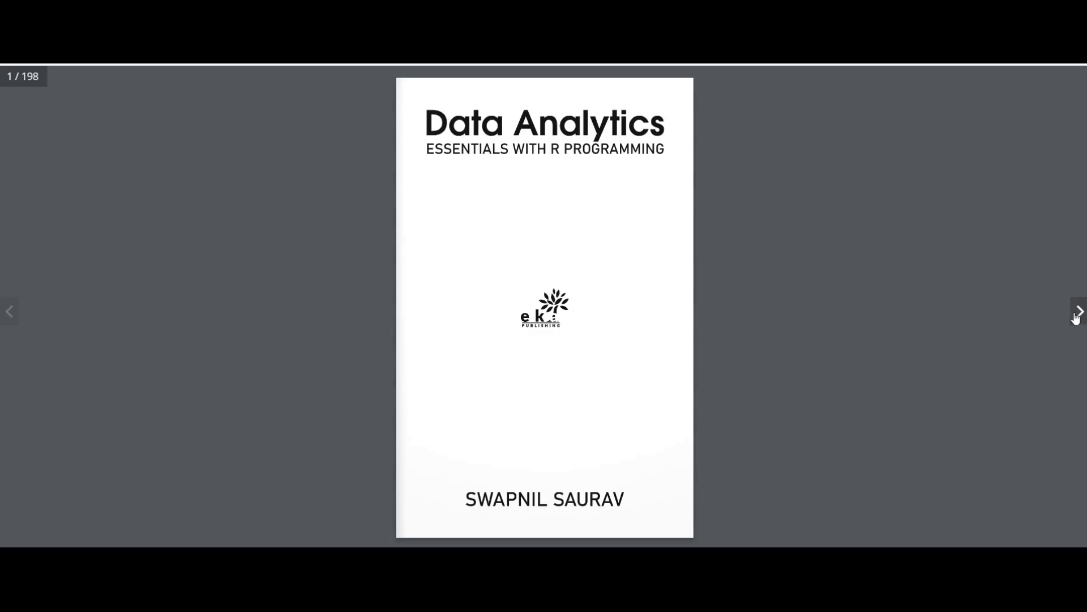
- Flip from the cover through the foreword and About the Author to the contents on pages 8-9
left_click(1077, 310)
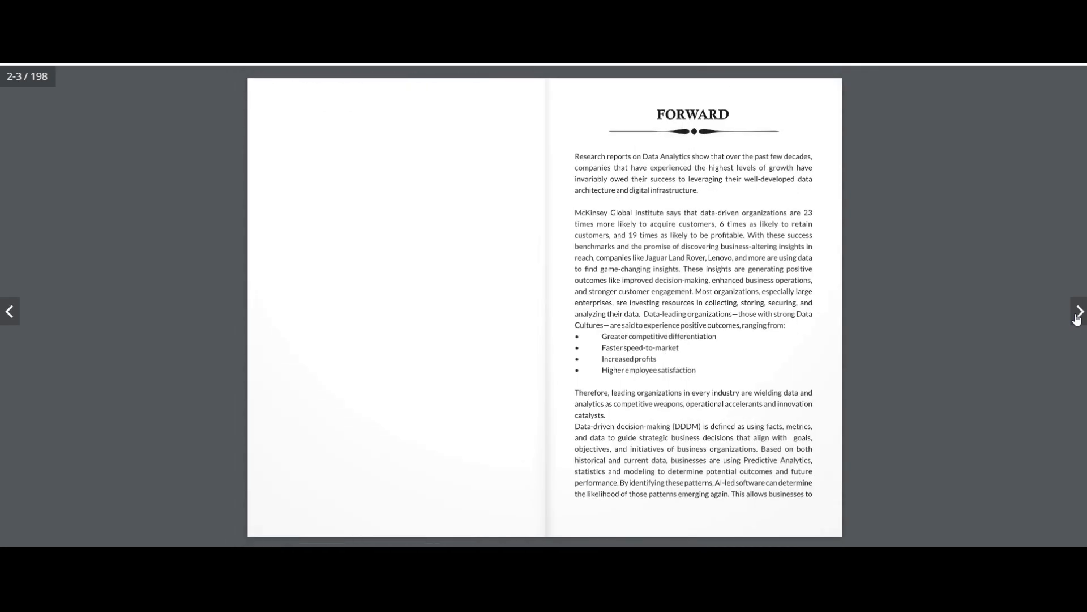
left_click(1076, 312)
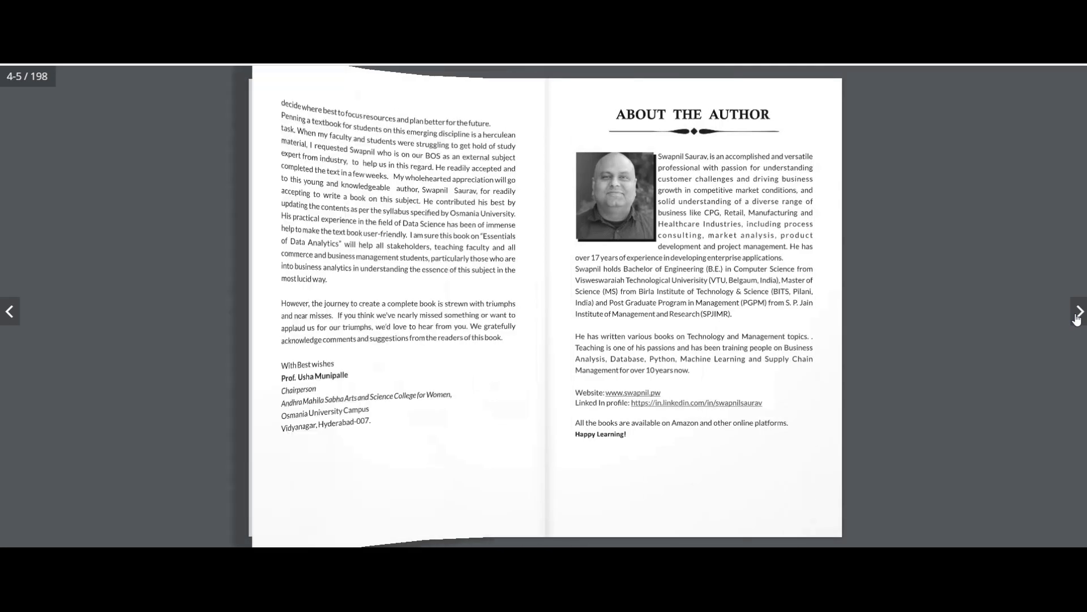
left_click(1079, 311)
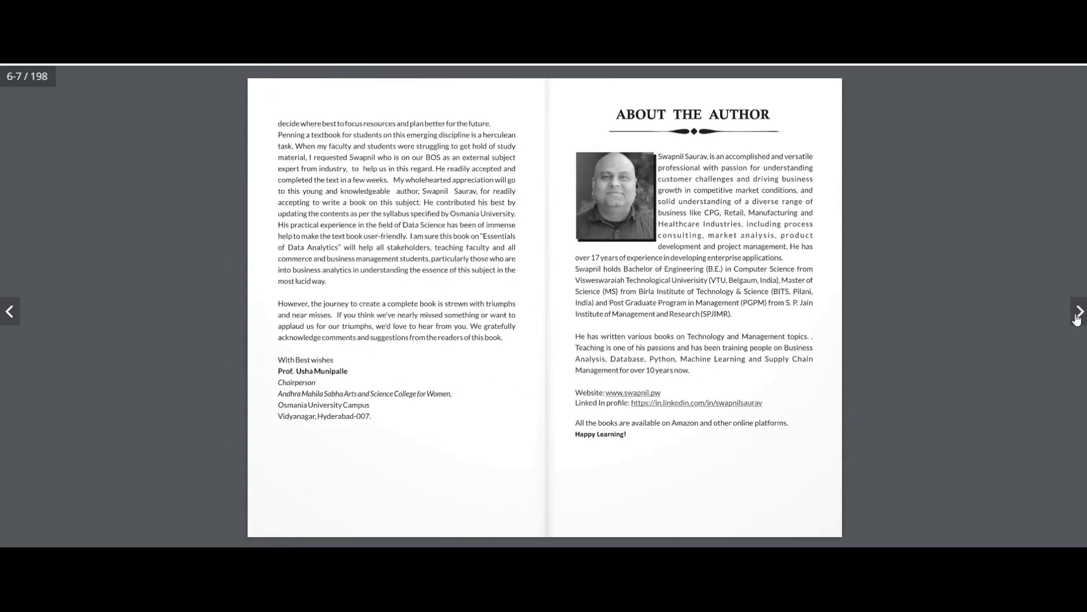
left_click(1076, 311)
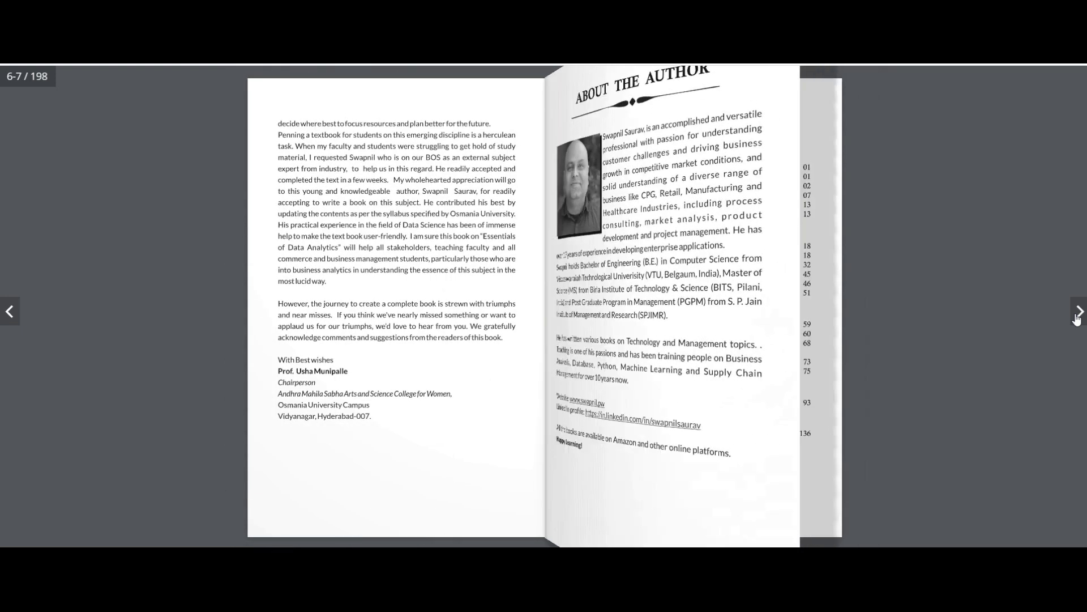
left_click(1079, 311)
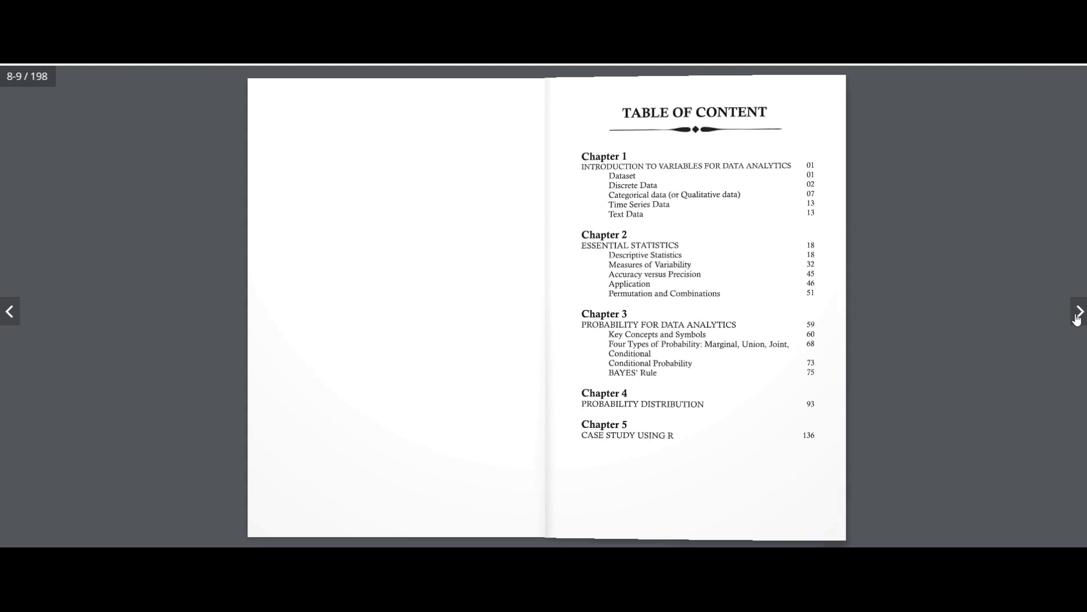
- Flip past Chapter 1 into Chapter 2, Essential Statistics, reaching the wait-time histogram on pages 28-29
left_click(1077, 314)
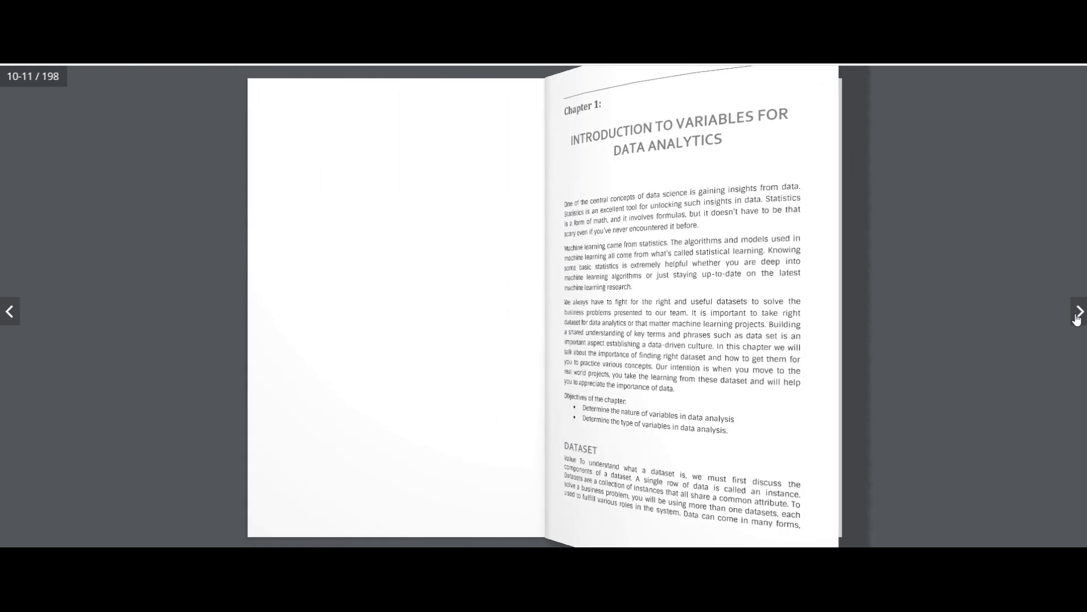
left_click(1077, 312)
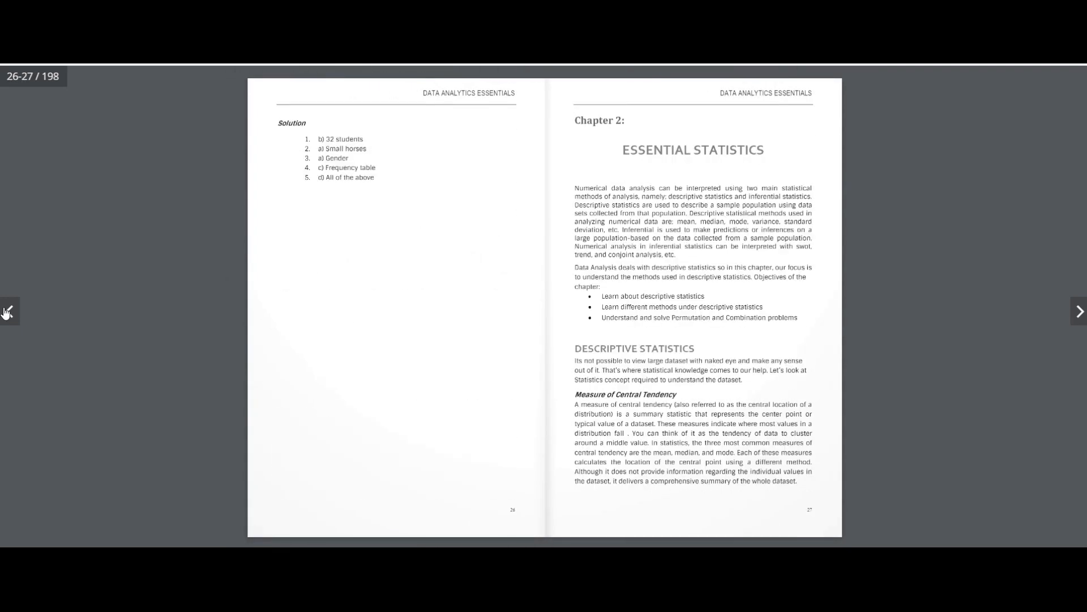
mouse_move(1016, 310)
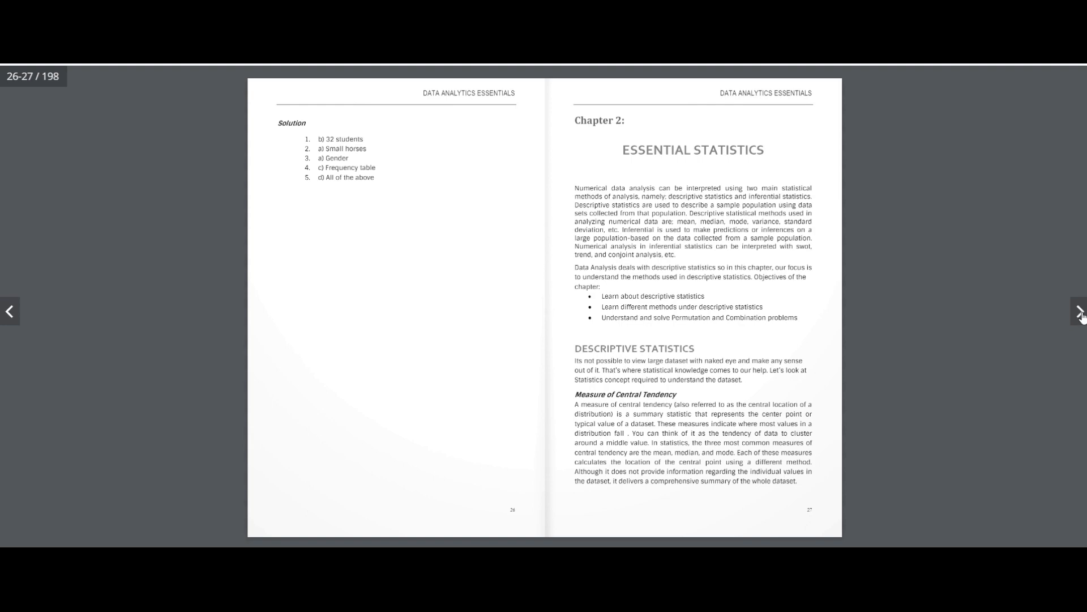
left_click(1079, 311)
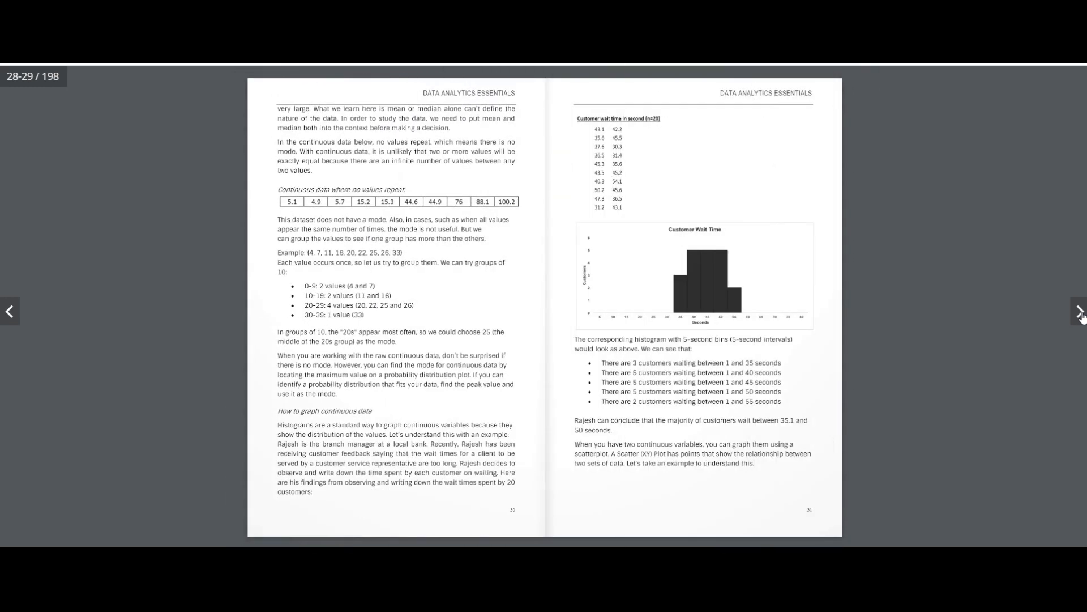
- Flip past the Chapter 3 opening through the probability pages
left_click(1080, 311)
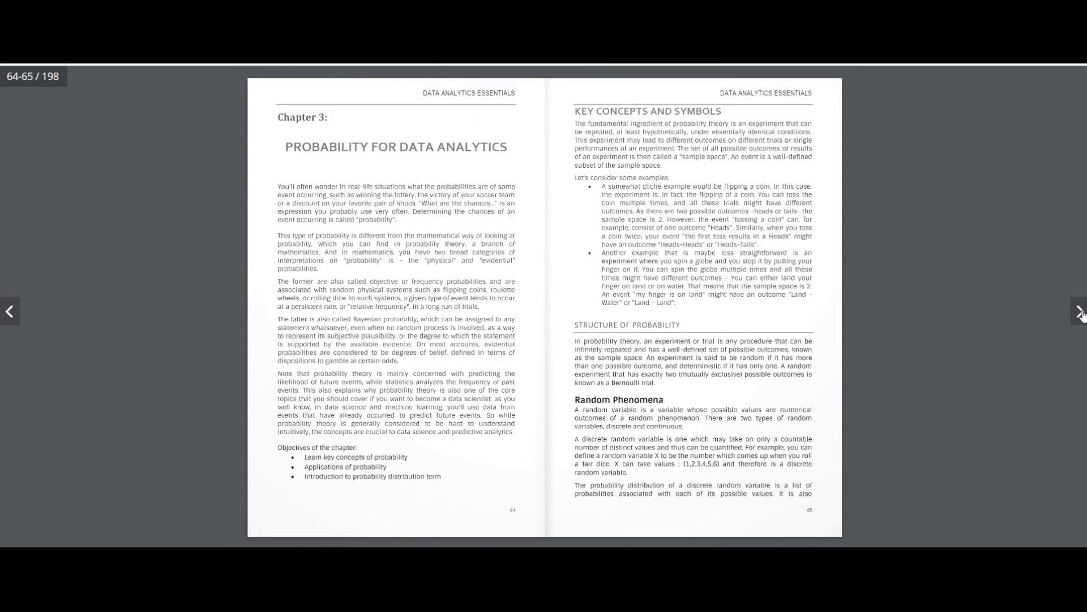
left_click(1080, 311)
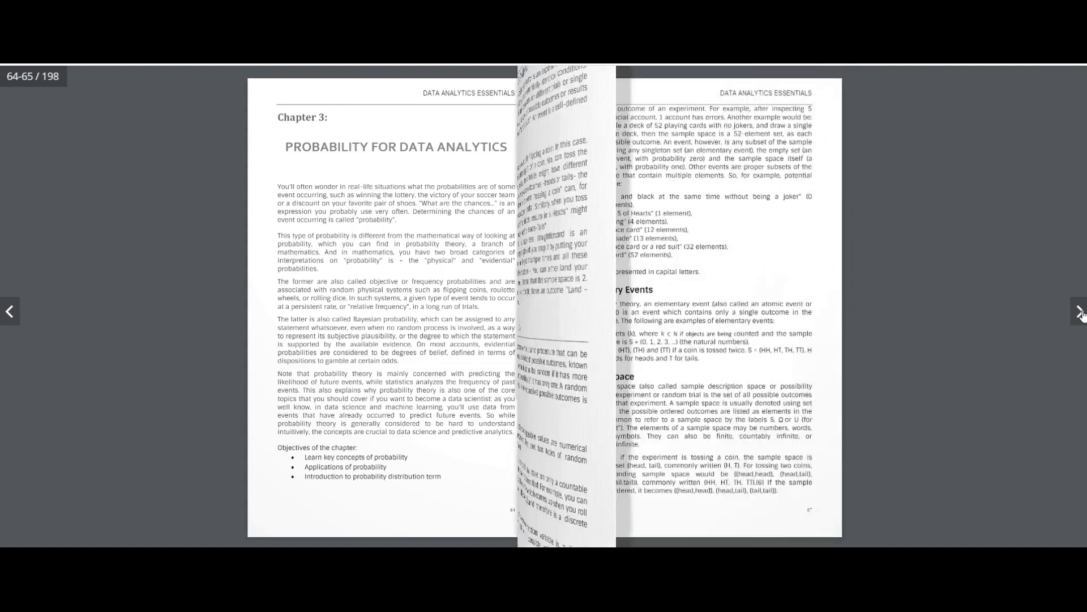
left_click(1079, 310)
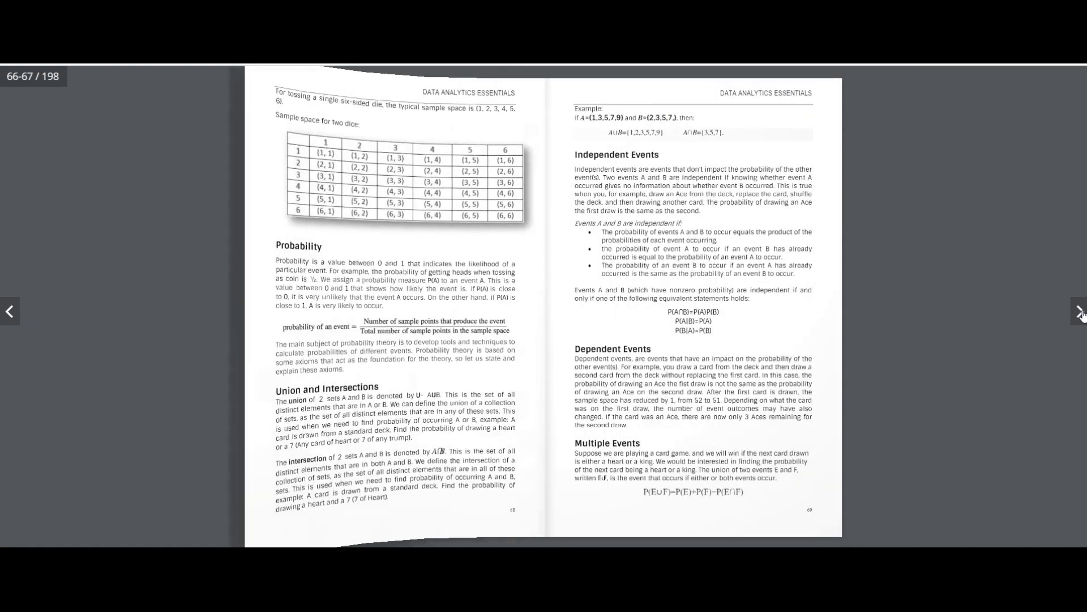
left_click(1076, 310)
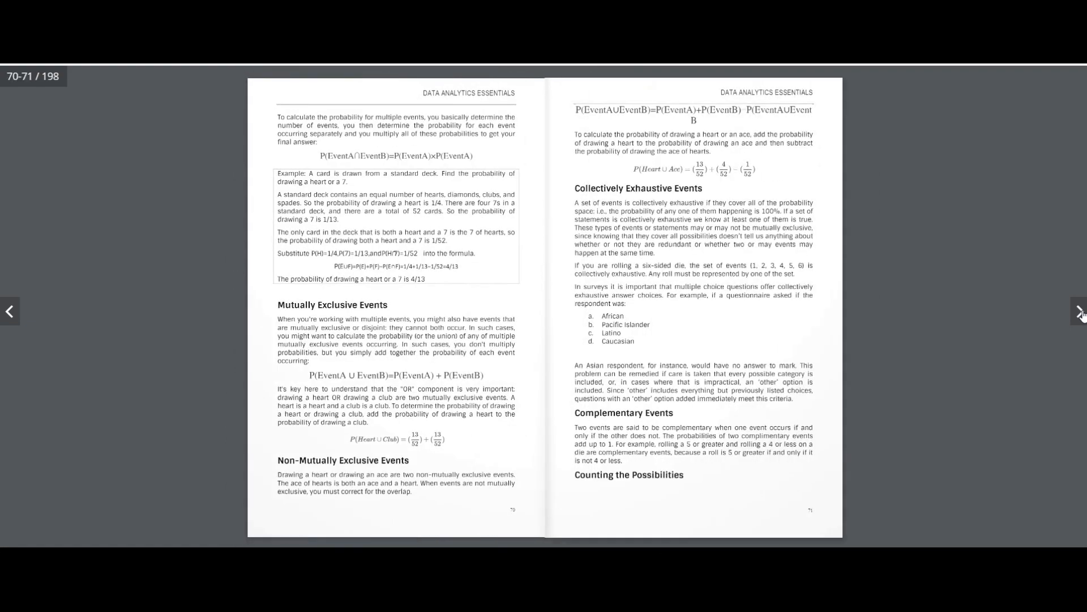
- Continue through counting possibilities and Chapter 4 to the Chapter 5 opening on pages 130-131
left_click(1079, 312)
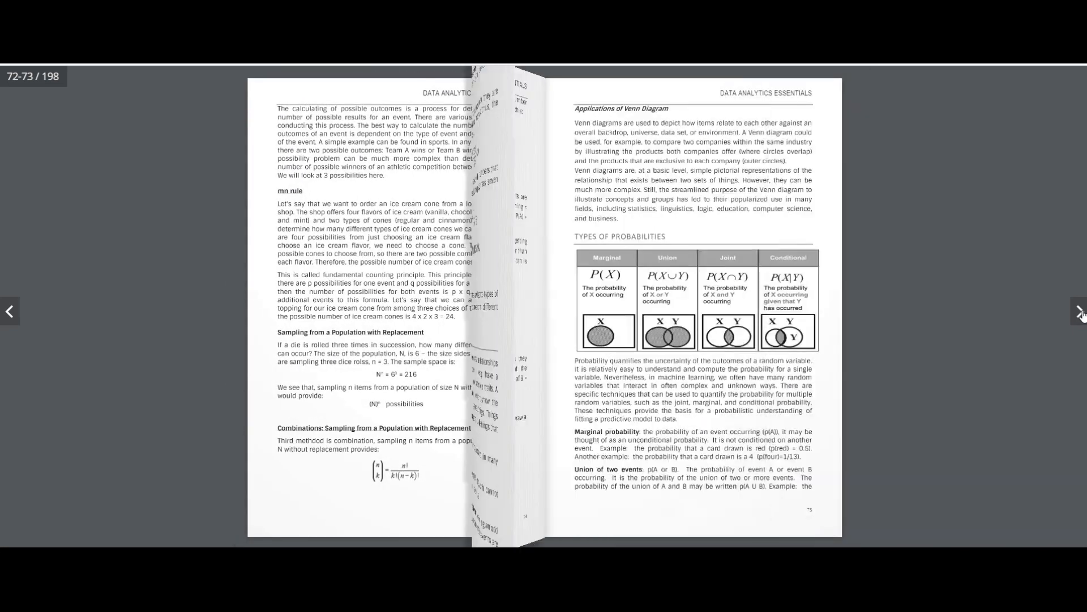
left_click(1076, 310)
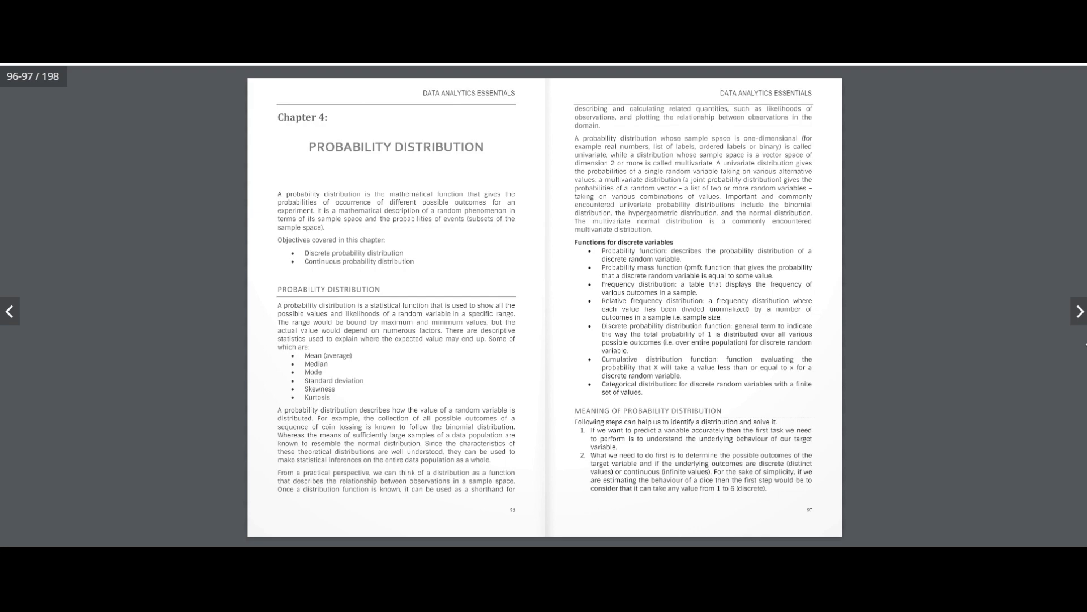
mouse_move(1080, 313)
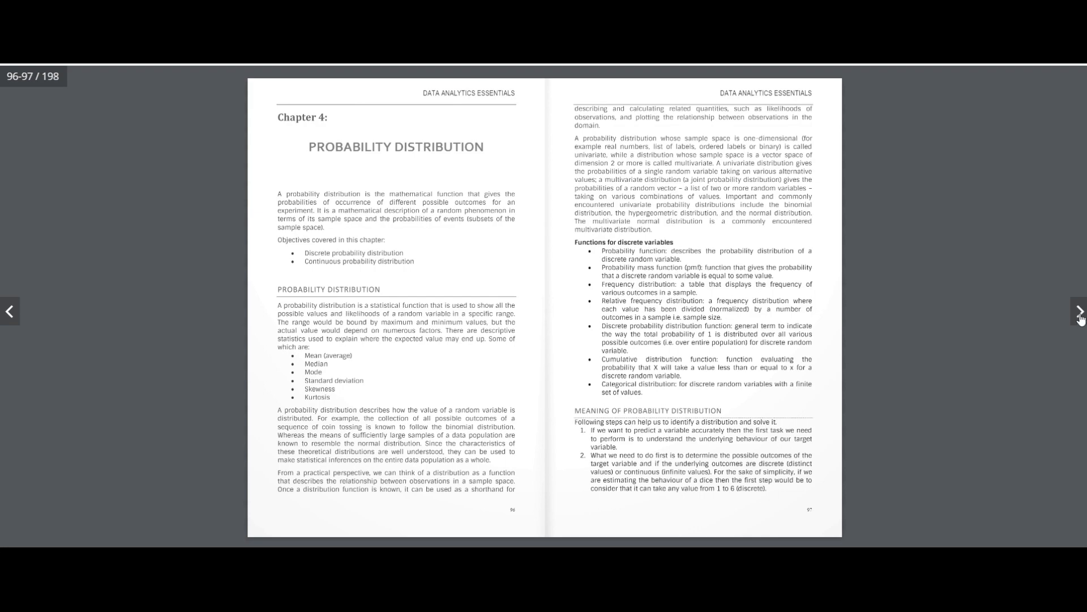
left_click(1076, 310)
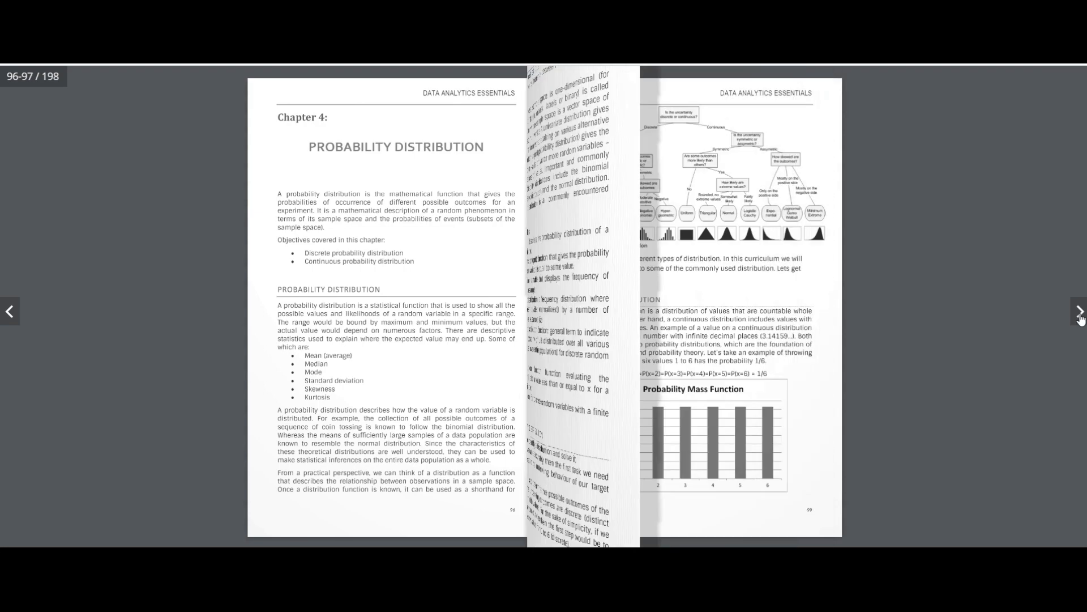
left_click(1079, 310)
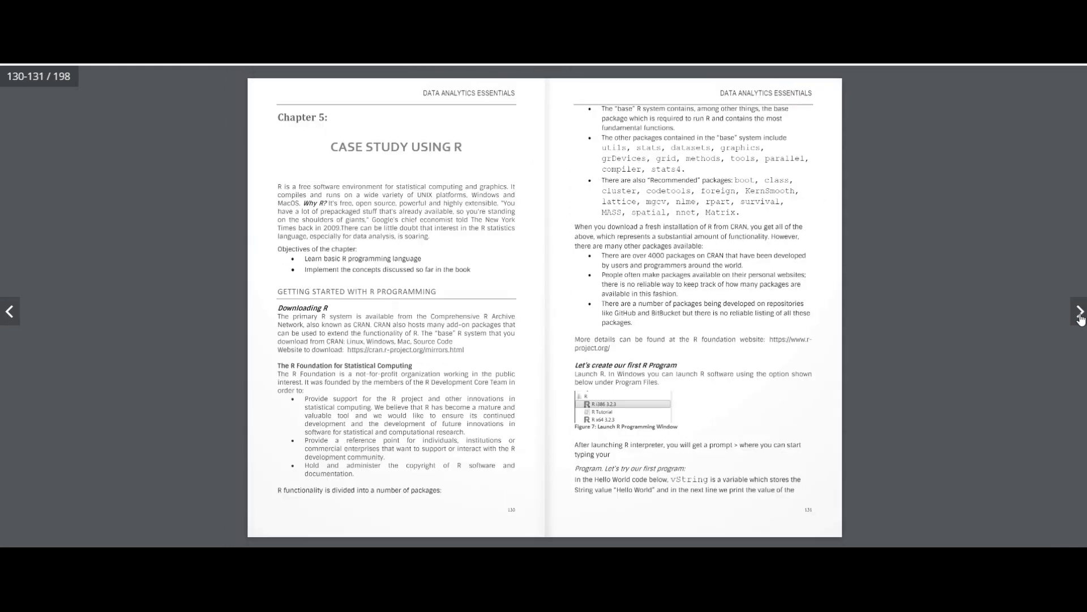
- Flip ahead to the fraud-data correlation and dataset balancing pages 188-189
left_click(1080, 310)
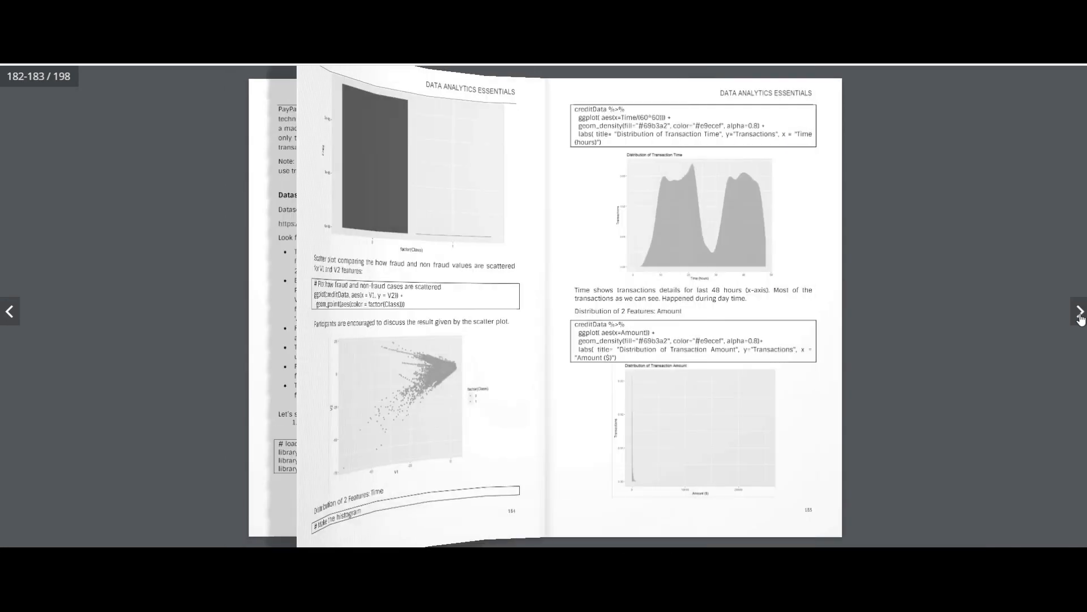
left_click(1080, 311)
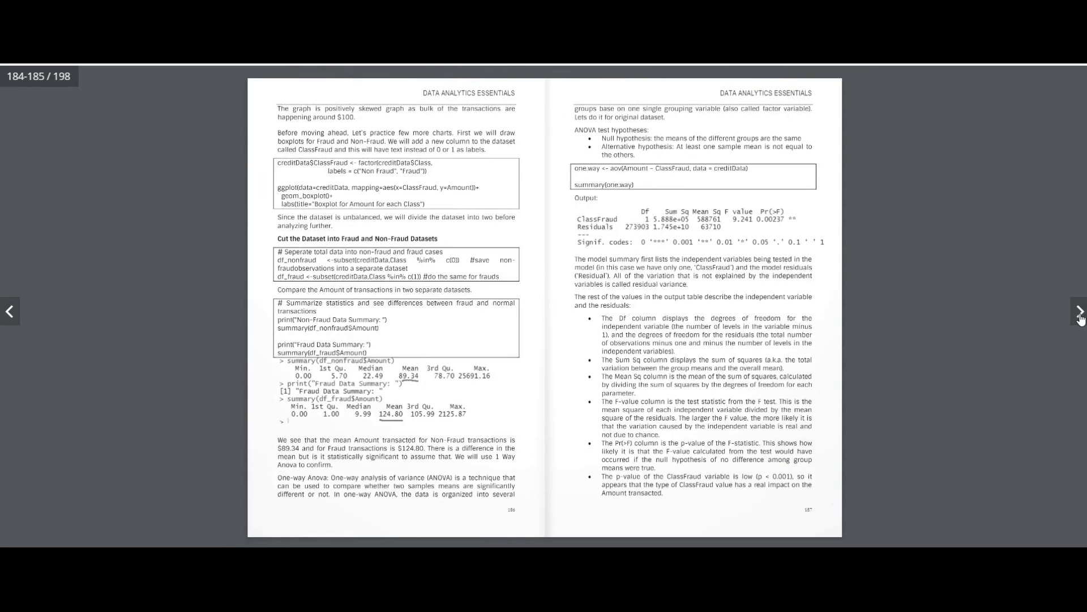
left_click(1080, 311)
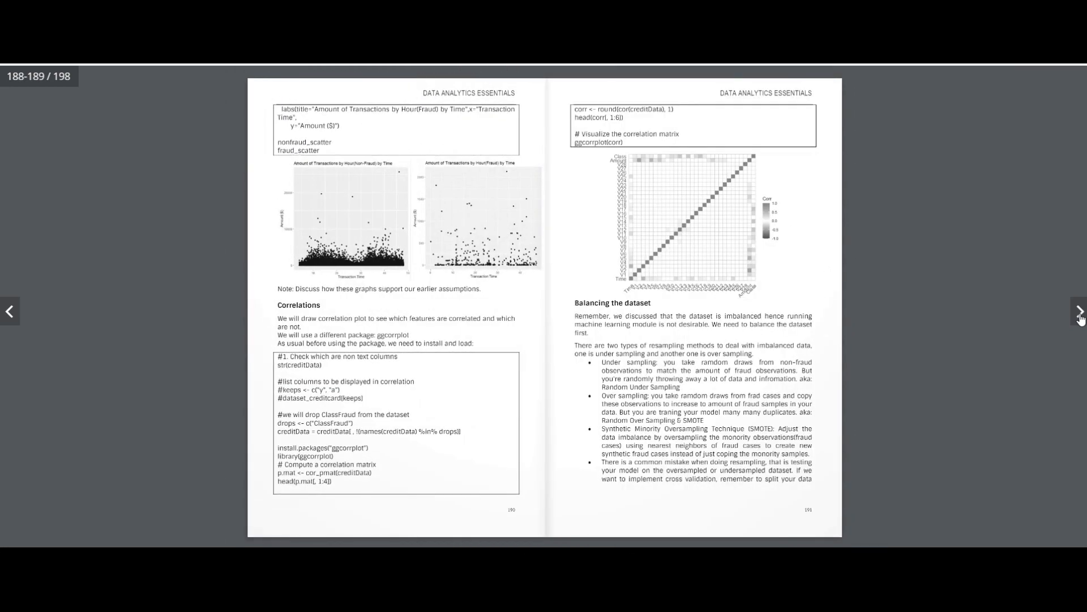
- Page through vectors, data frames, operators and control statements to loops and strings on pages 142-143
left_click(10, 310)
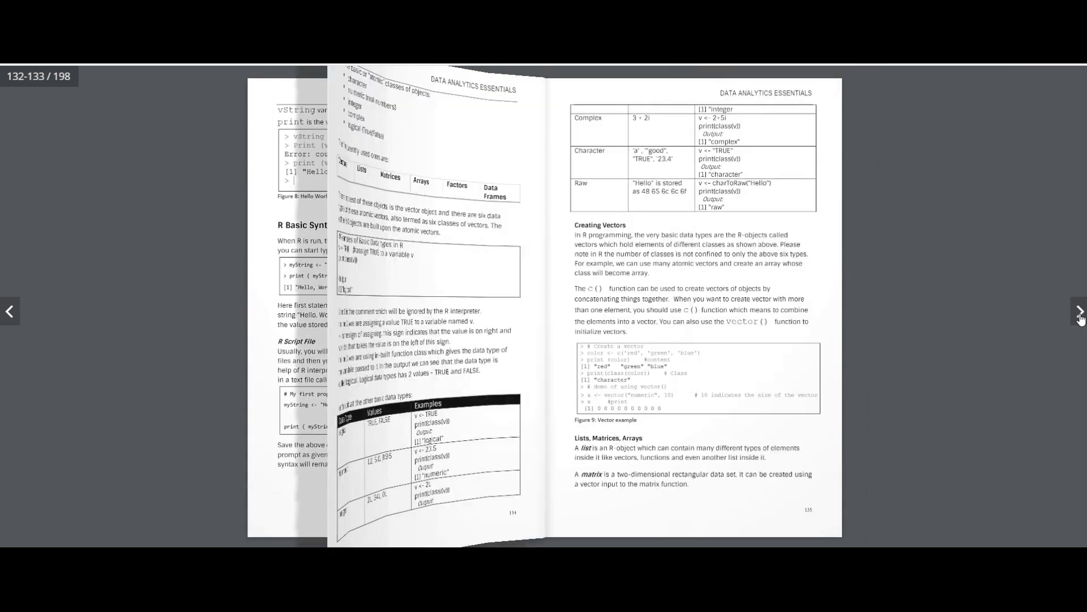
left_click(1080, 312)
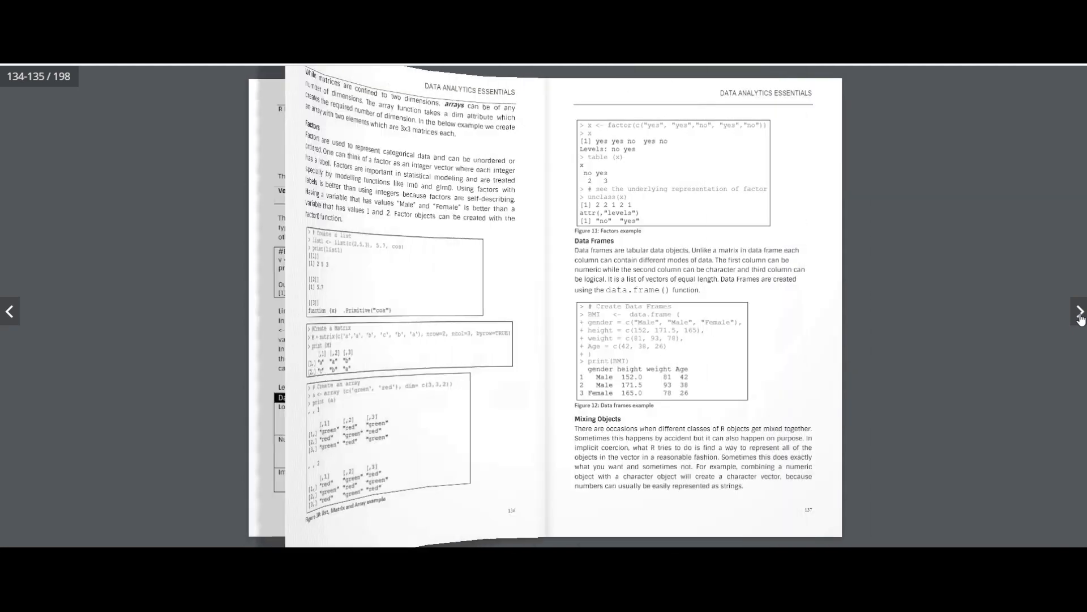
left_click(1079, 311)
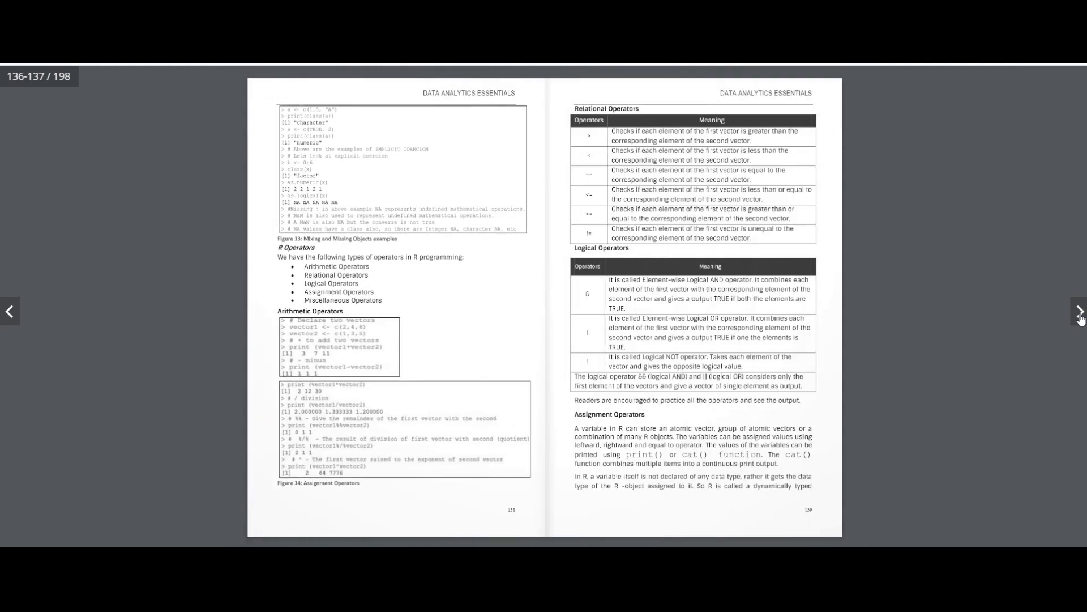
left_click(1079, 310)
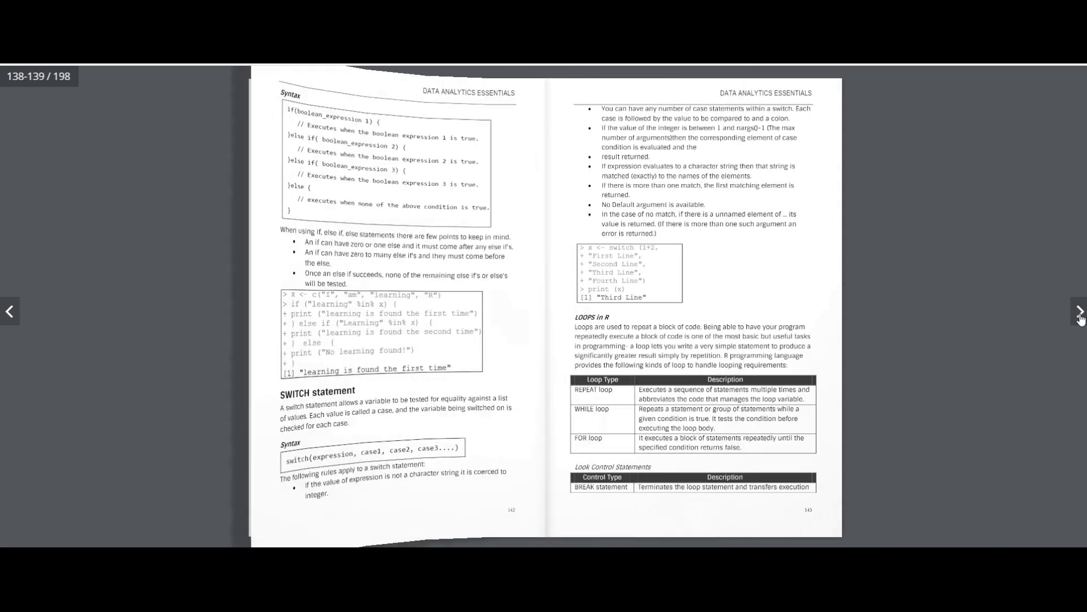
left_click(1080, 312)
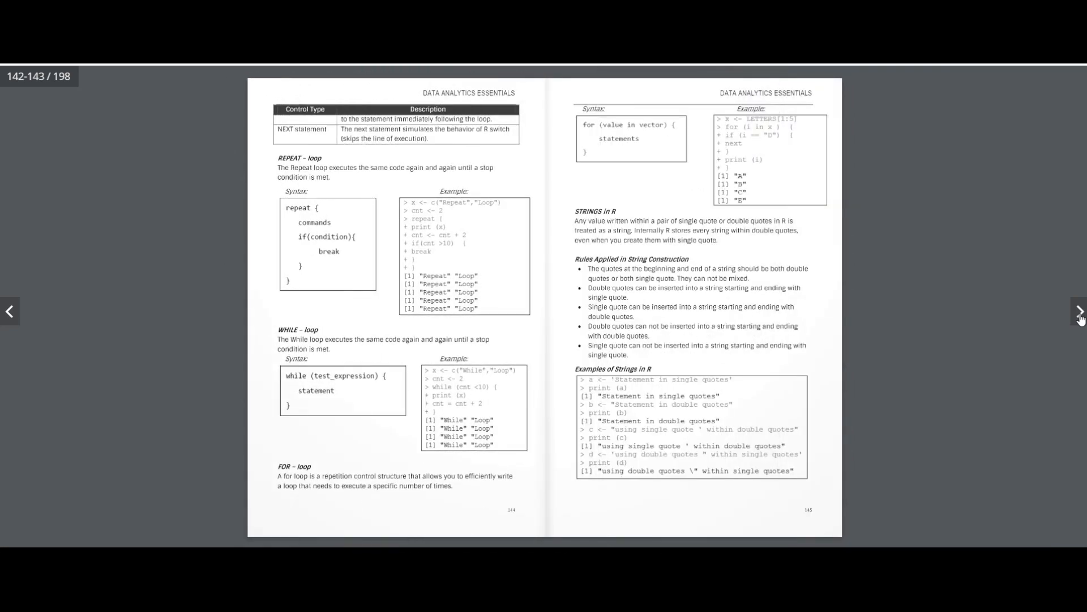